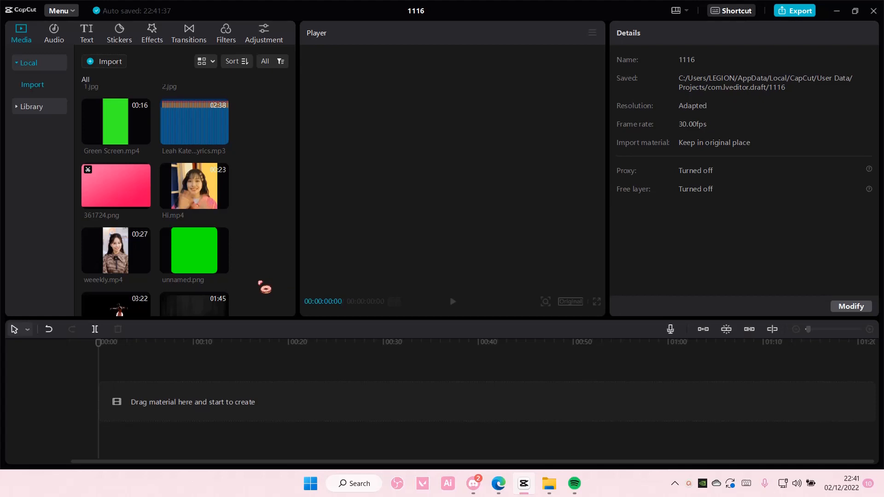
pyautogui.moveTo(243, 258)
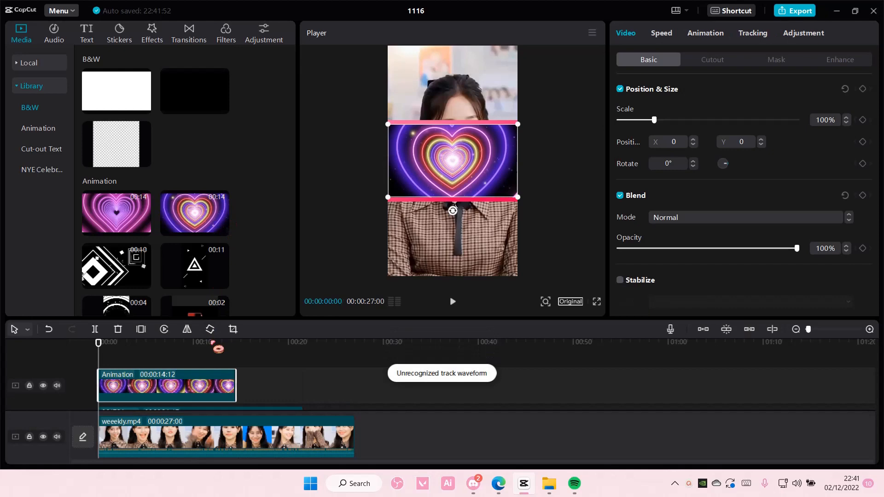
# - Add the pink 361724.png image and a white B&W library clip as overlay tracks
pyautogui.click(116, 91)
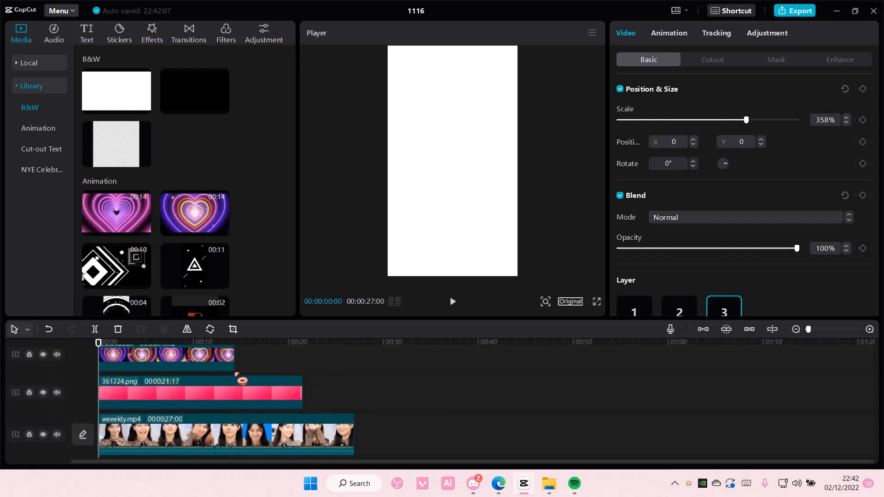
pyautogui.click(226, 435)
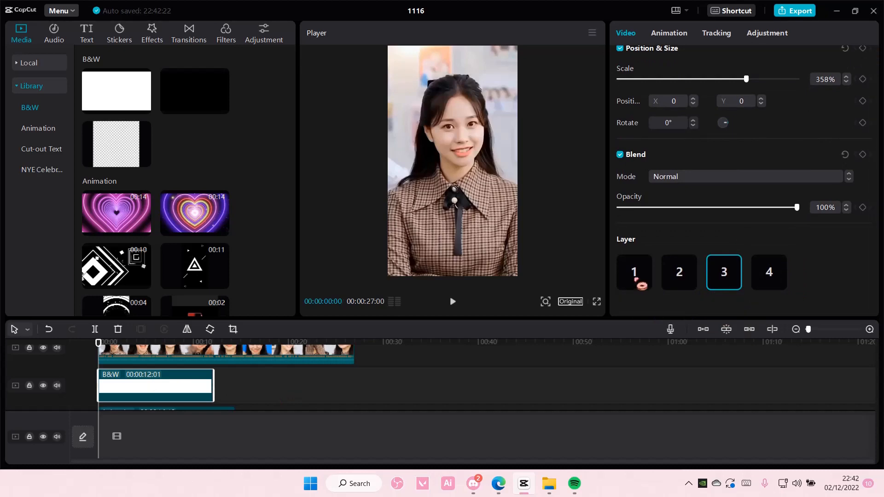
# - Reassign the pink image and white B&W overlay clips to new Layer positions
pyautogui.click(633, 272)
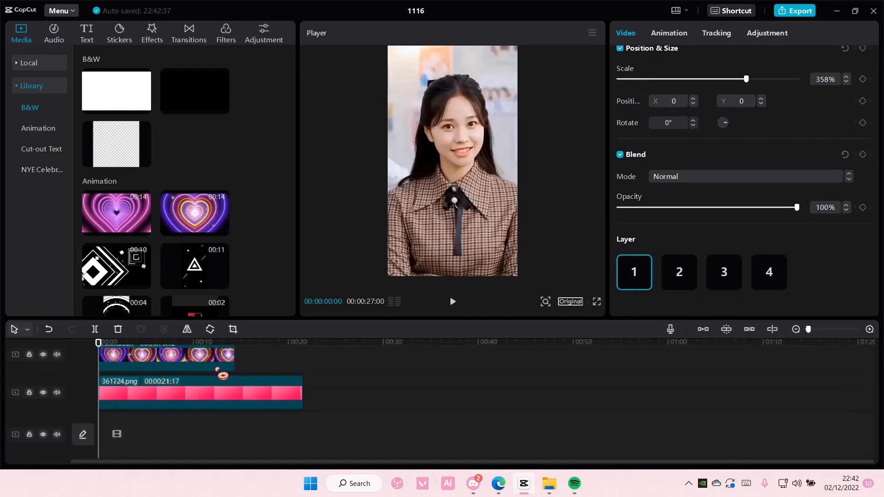
pyautogui.click(679, 272)
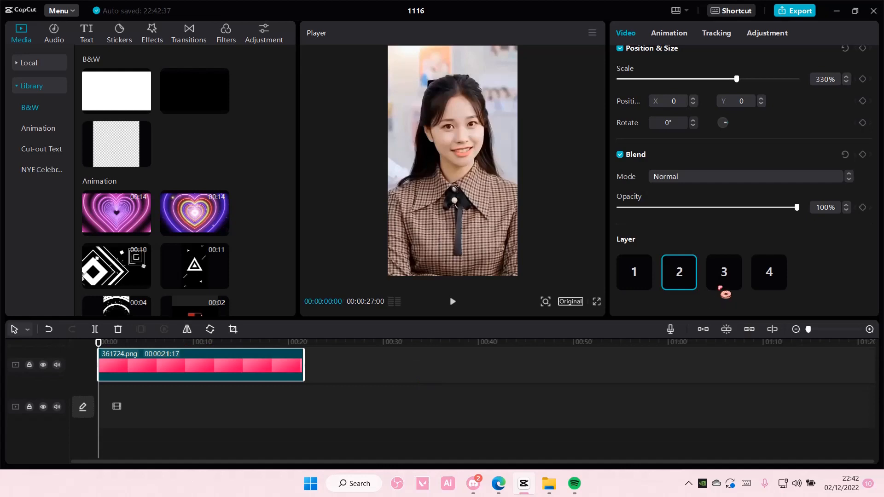
pyautogui.click(724, 273)
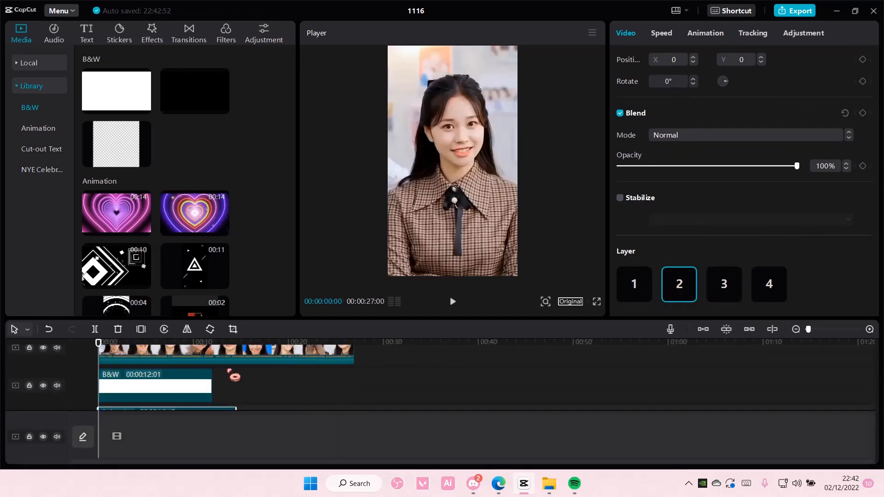
# - Remove weeekly.mp4's background with Auto cutout, then inspect the pink background clip
pyautogui.click(226, 375)
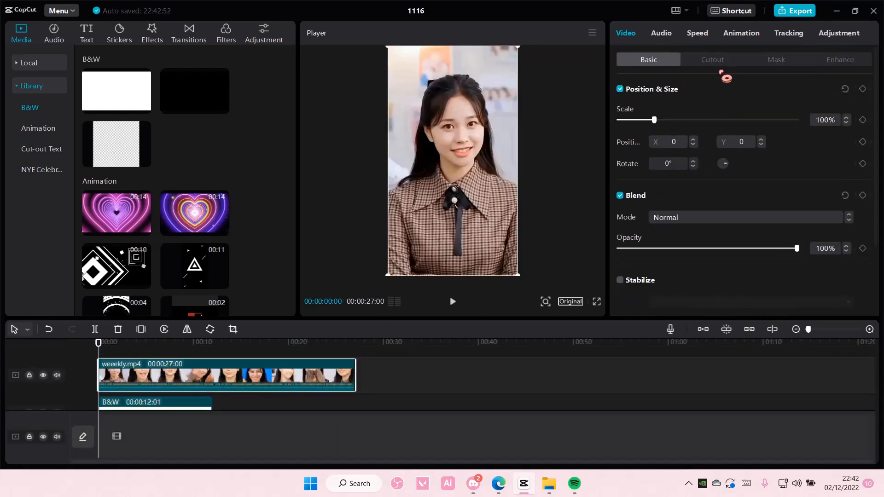
pyautogui.click(711, 59)
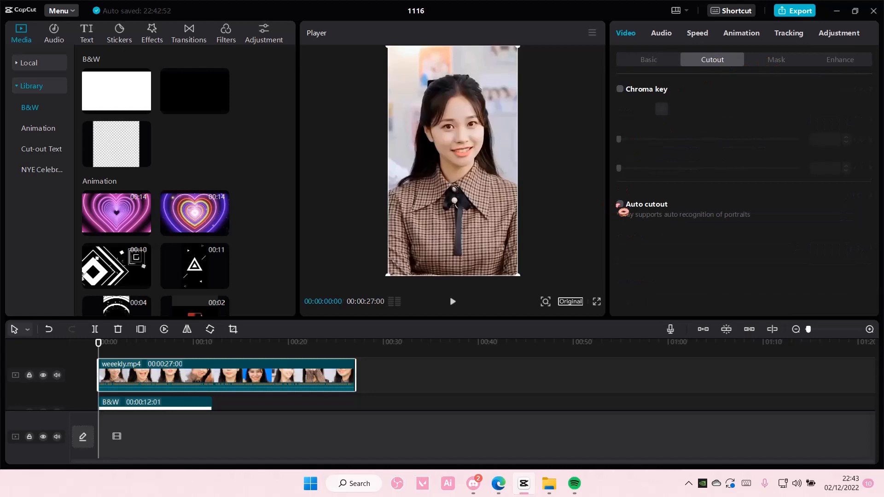
pyautogui.click(619, 204)
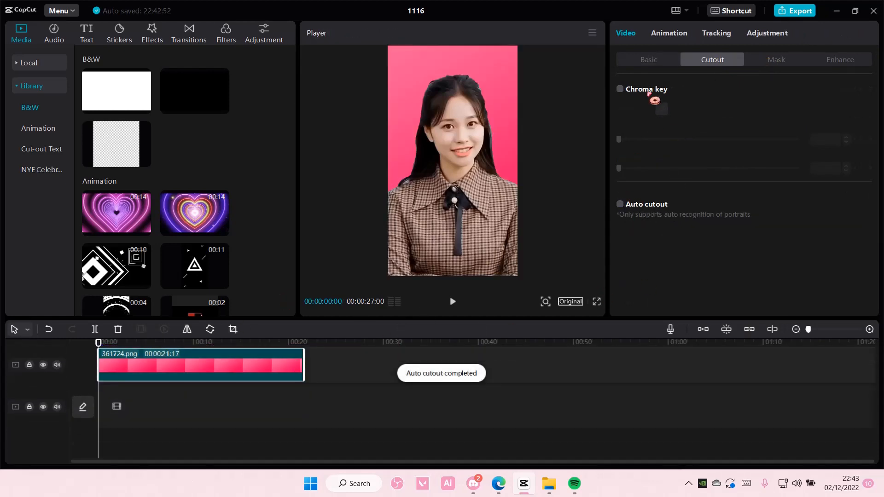
pyautogui.click(648, 60)
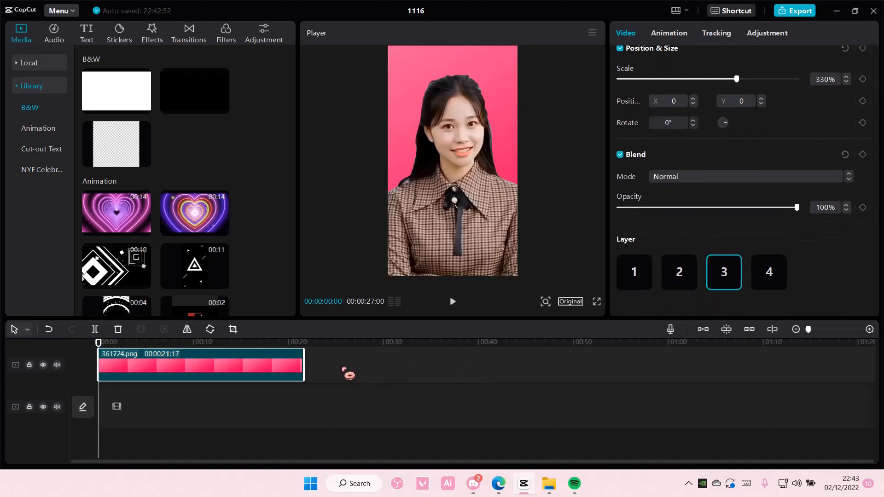
# - Set the heart animation's Blend Mode to Brighten and move the B&W clip to Layer 3
pyautogui.click(751, 175)
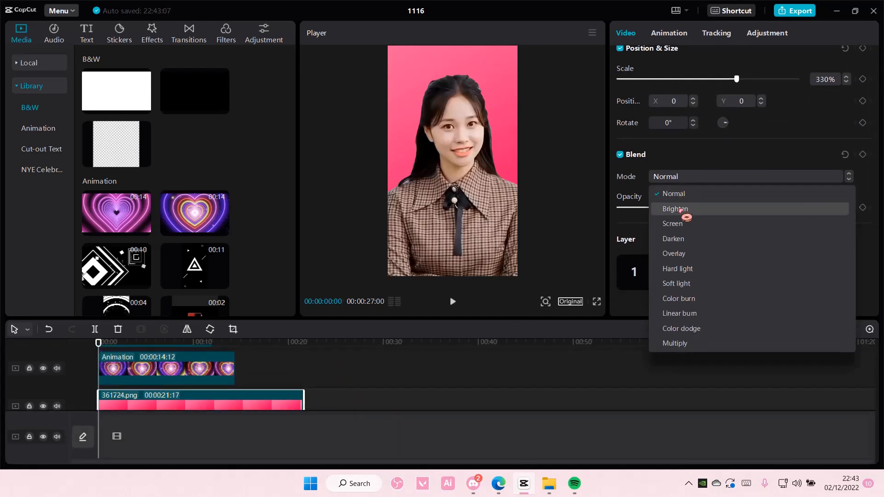
pyautogui.click(674, 209)
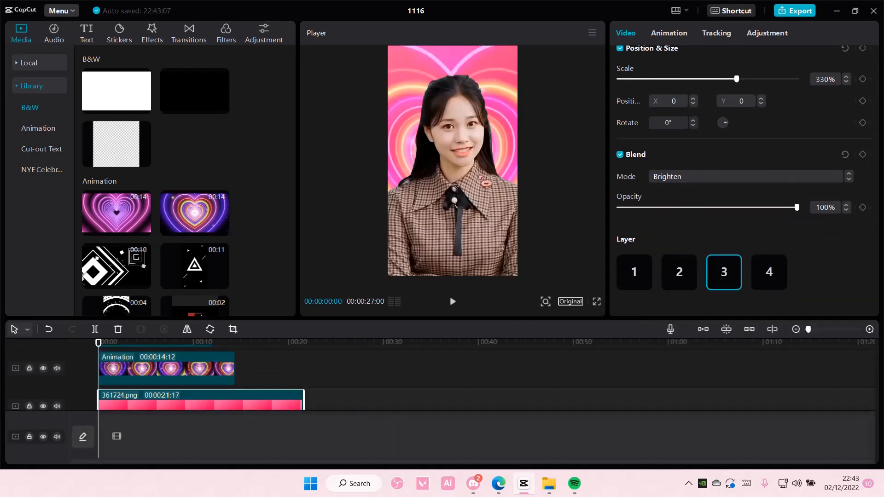
pyautogui.click(166, 369)
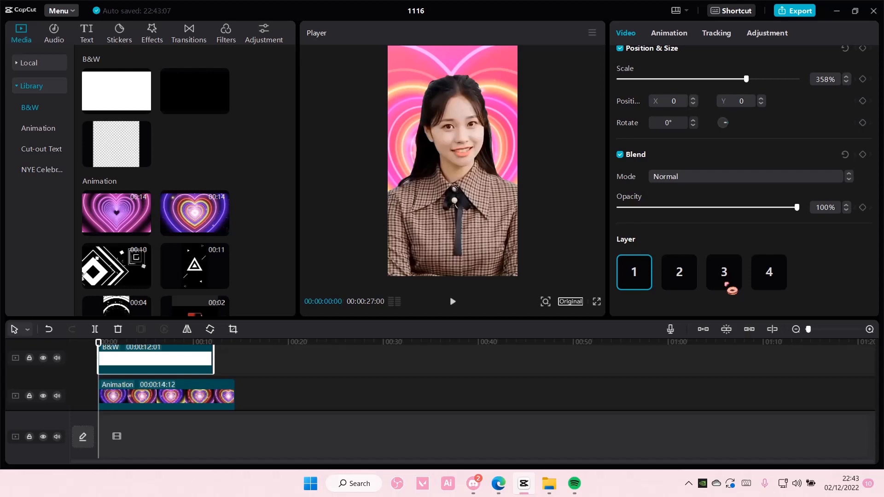
pyautogui.click(724, 272)
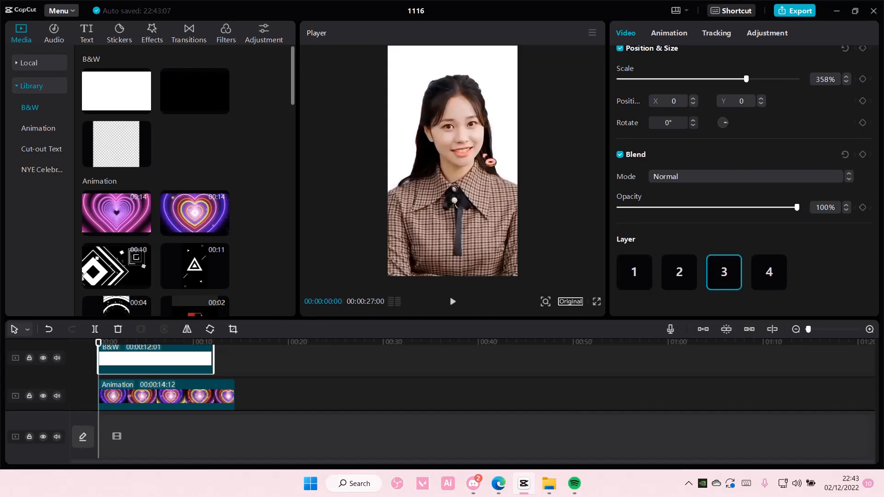